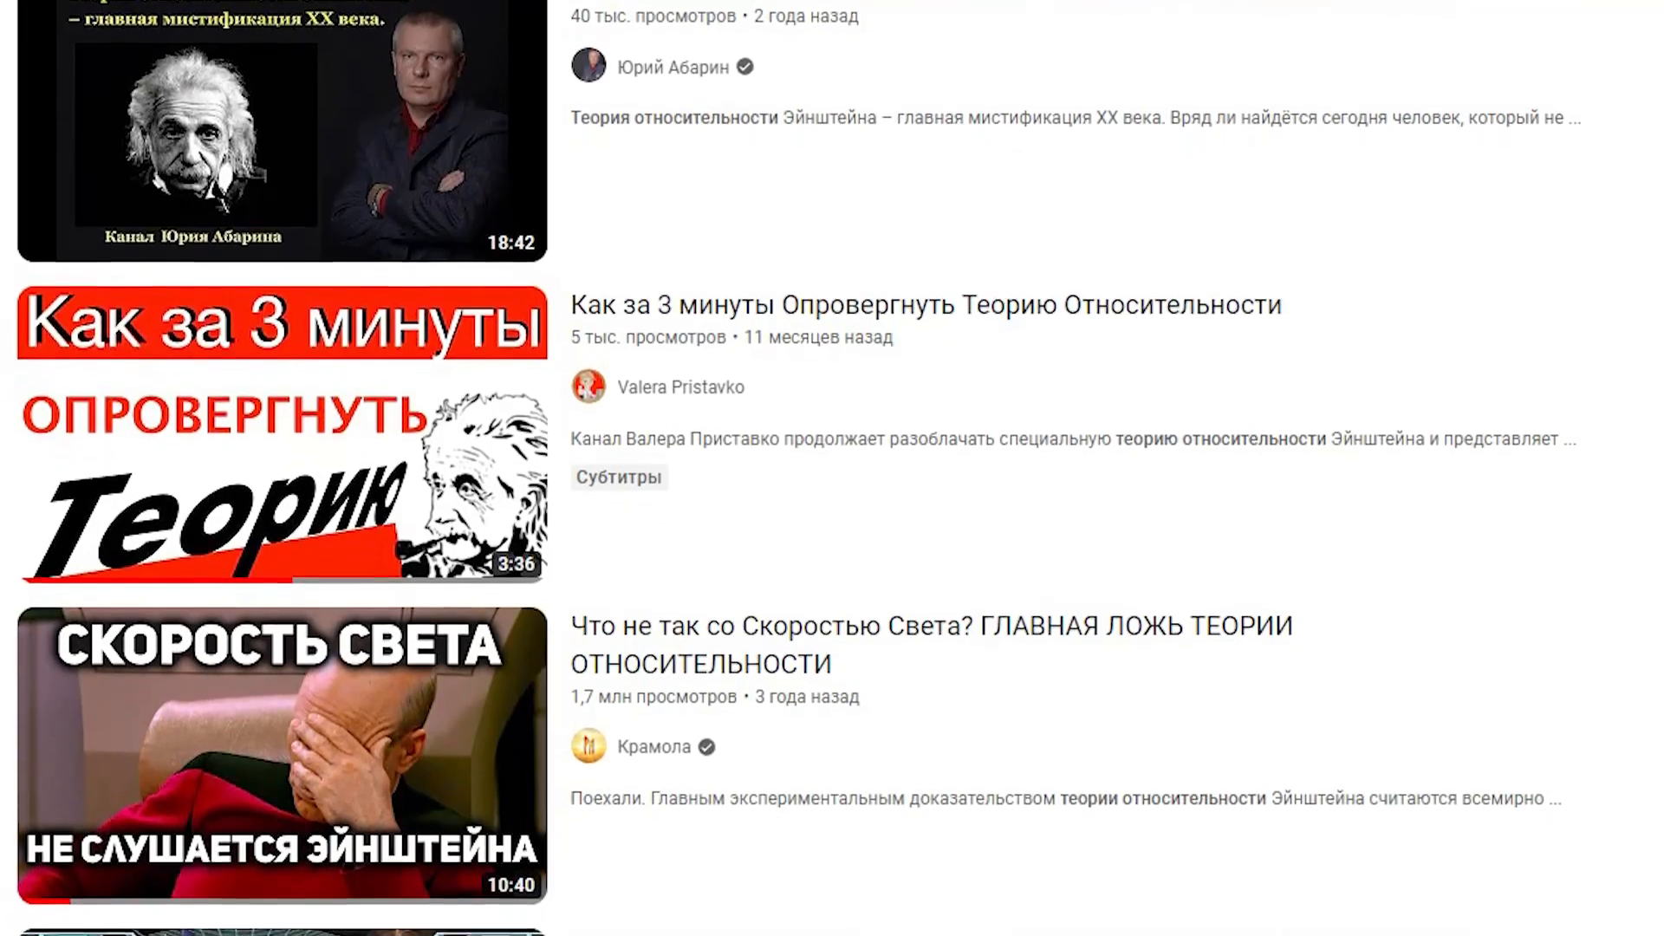
{"action": "scroll", "scroll_direction": "down", "scroll_amount": 3}
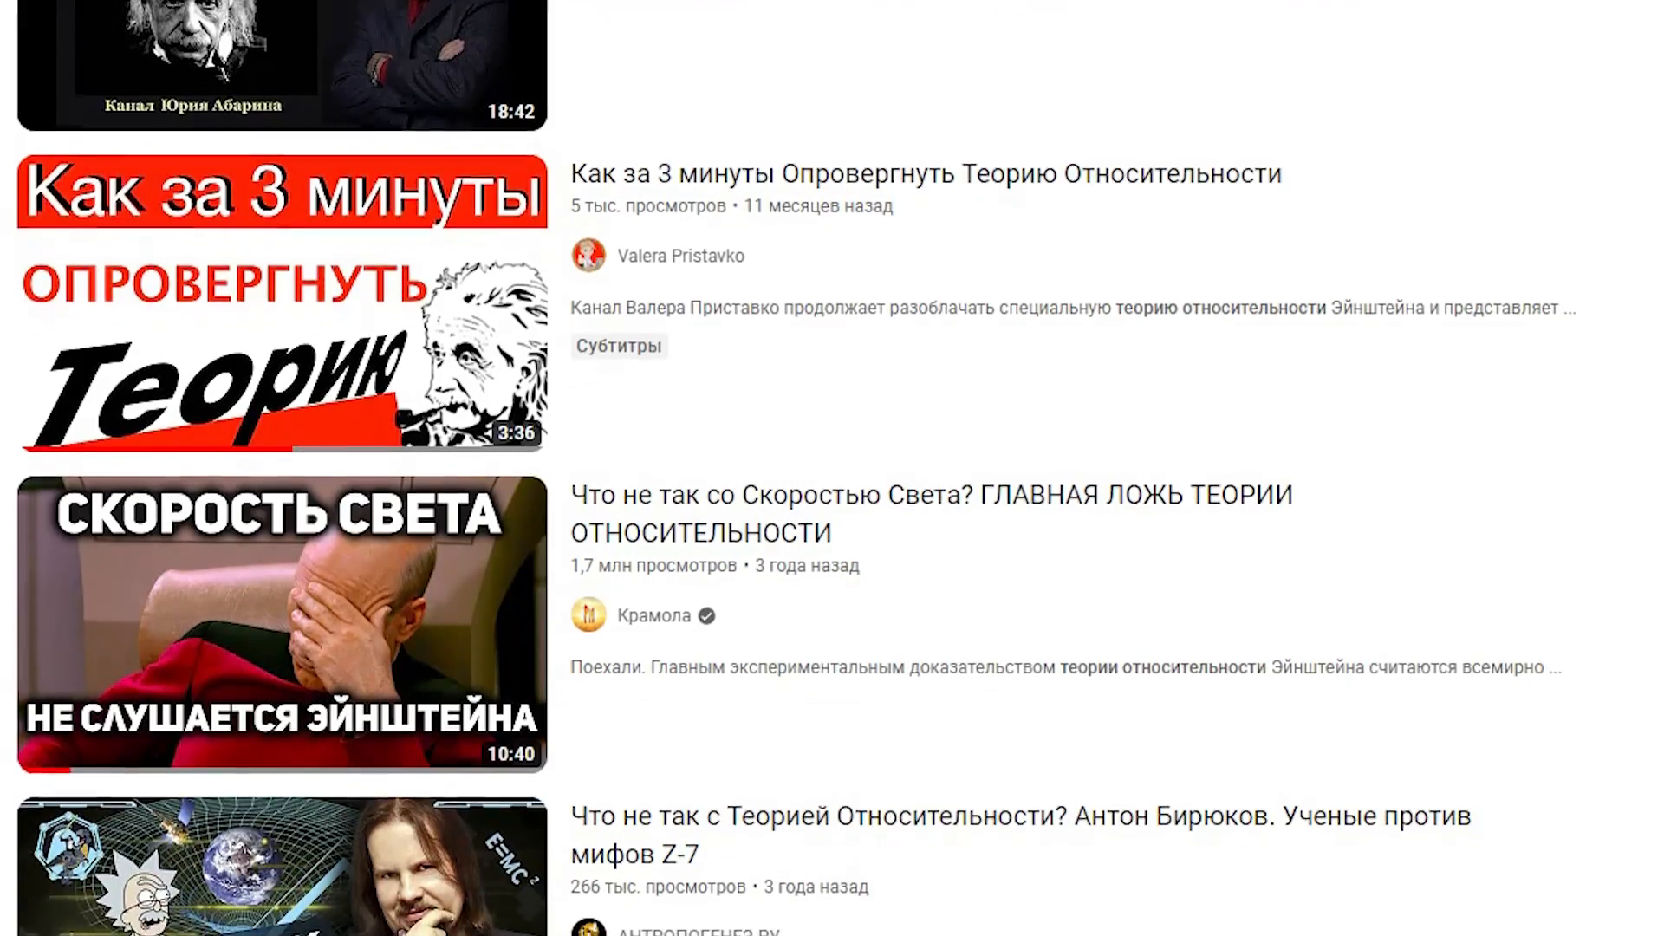
{"action": "scroll", "scroll_direction": "down", "scroll_amount": 3}
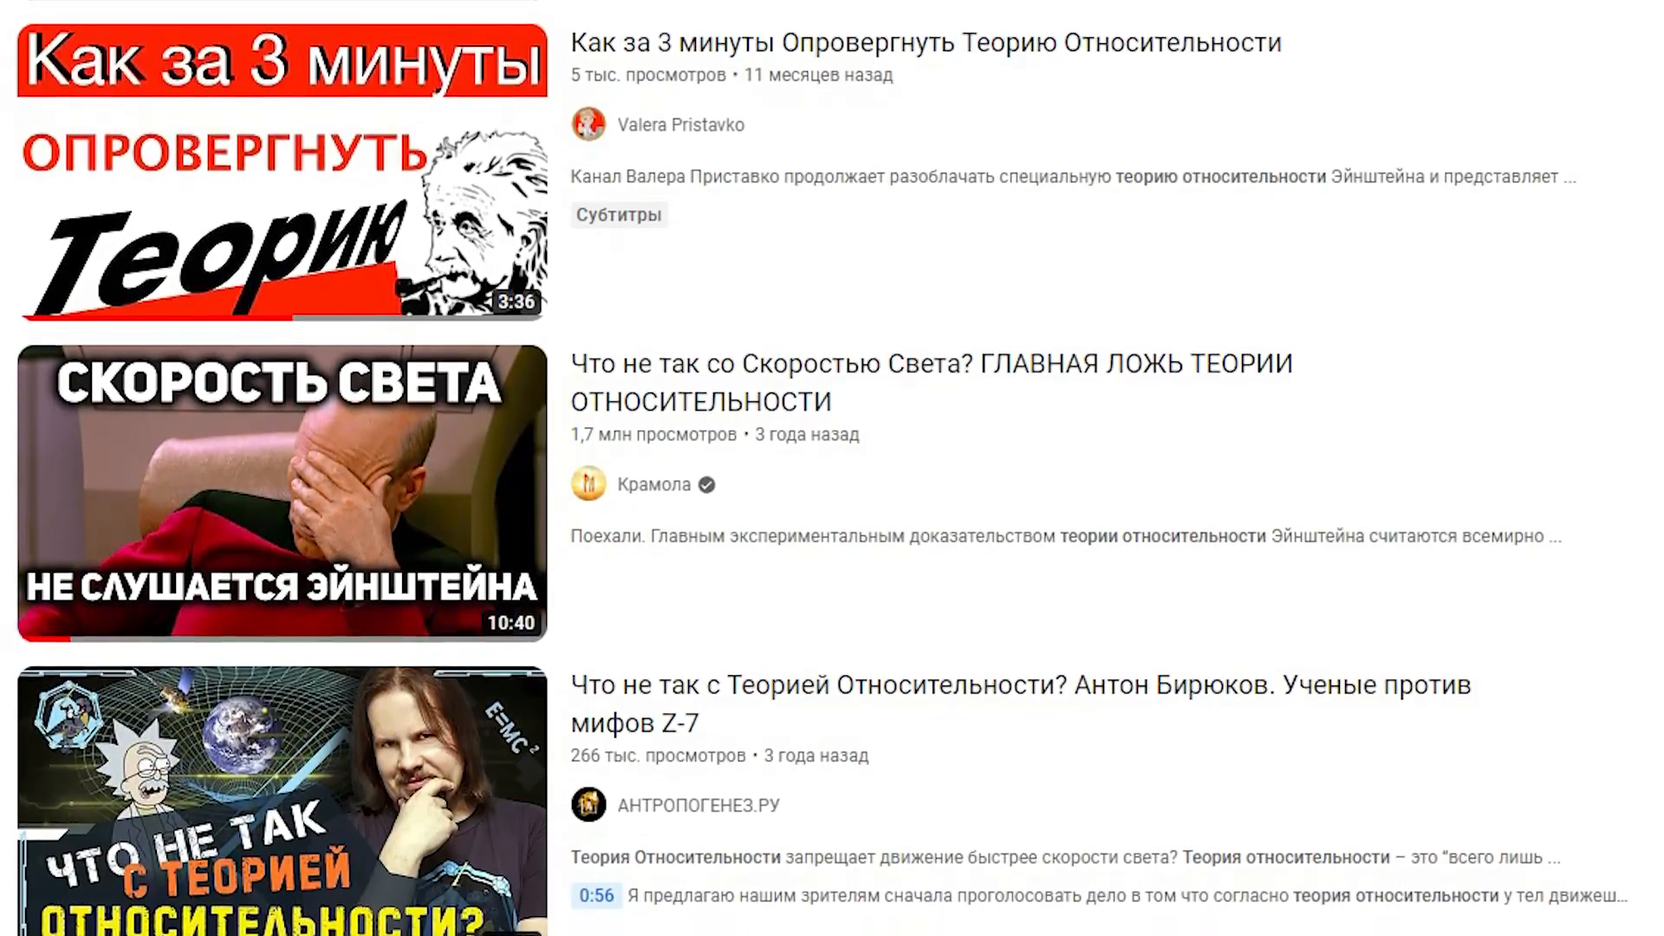
{"action": "scroll", "scroll_direction": "down", "scroll_amount": 3}
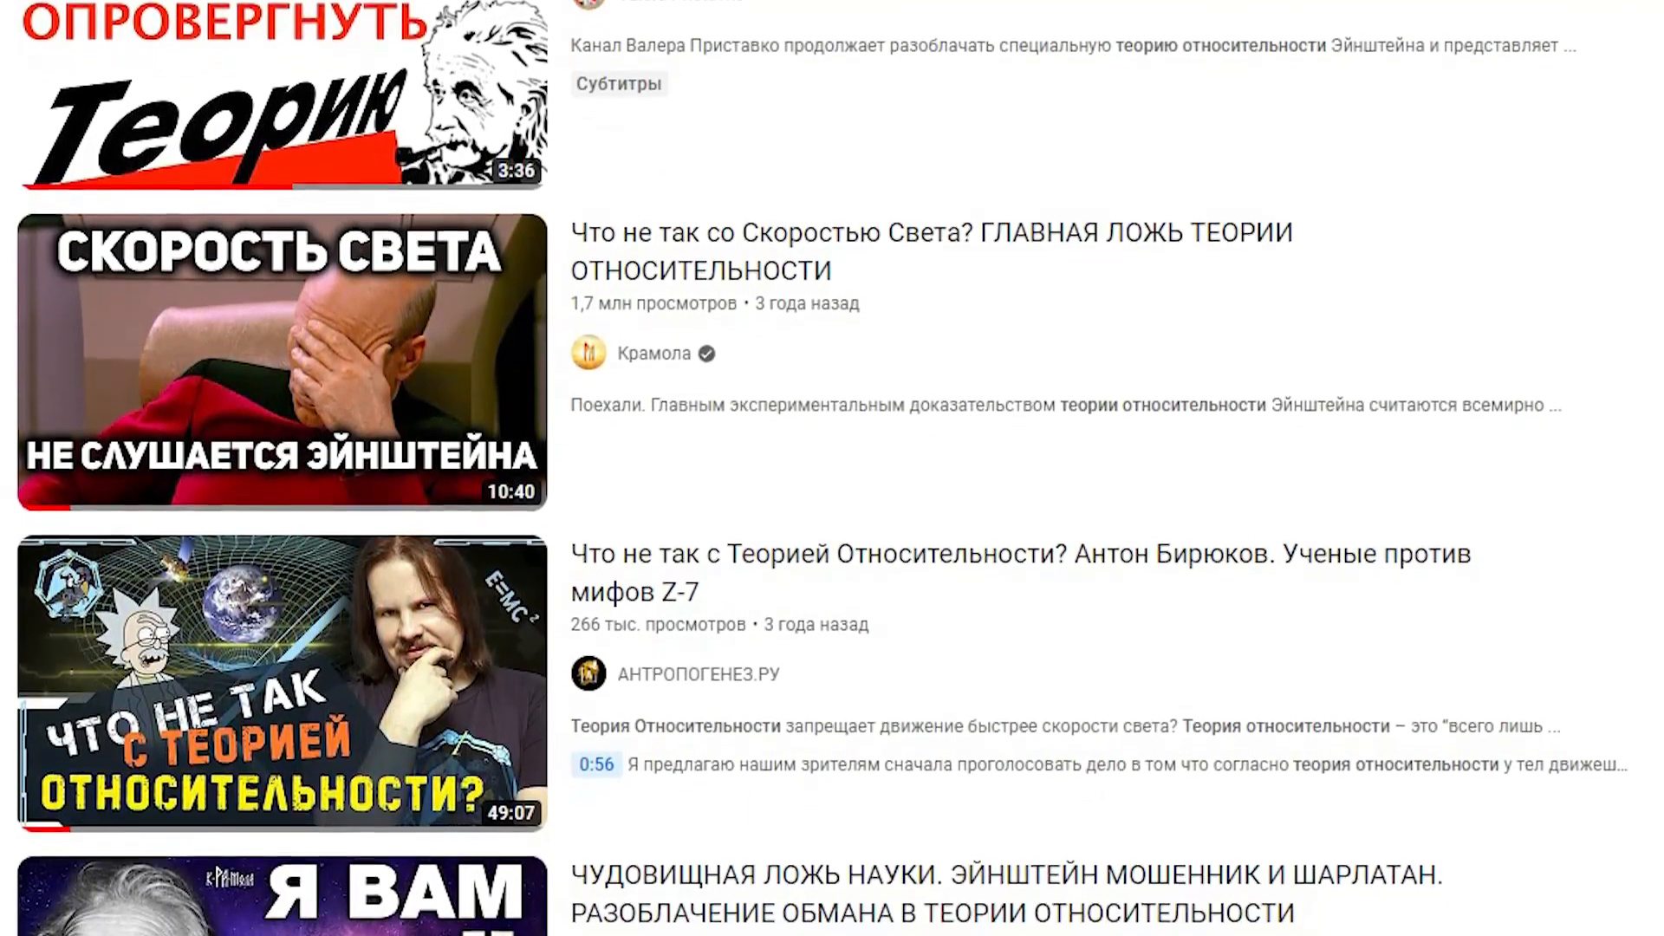